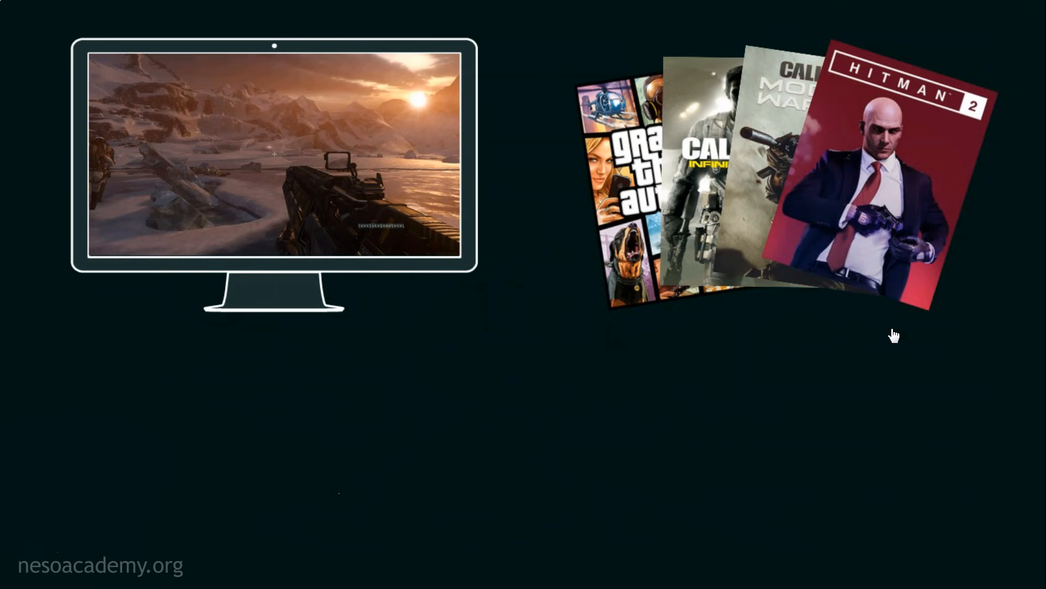
{"action": "mouse_move", "coordinate": [327, 484]}
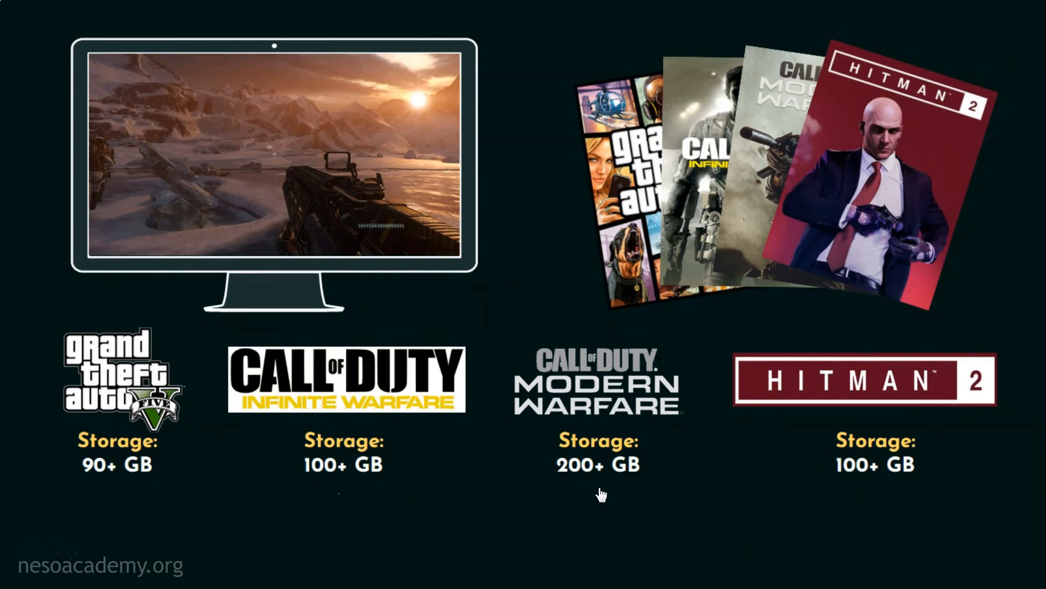
{"action": "mouse_move", "coordinate": [521, 544]}
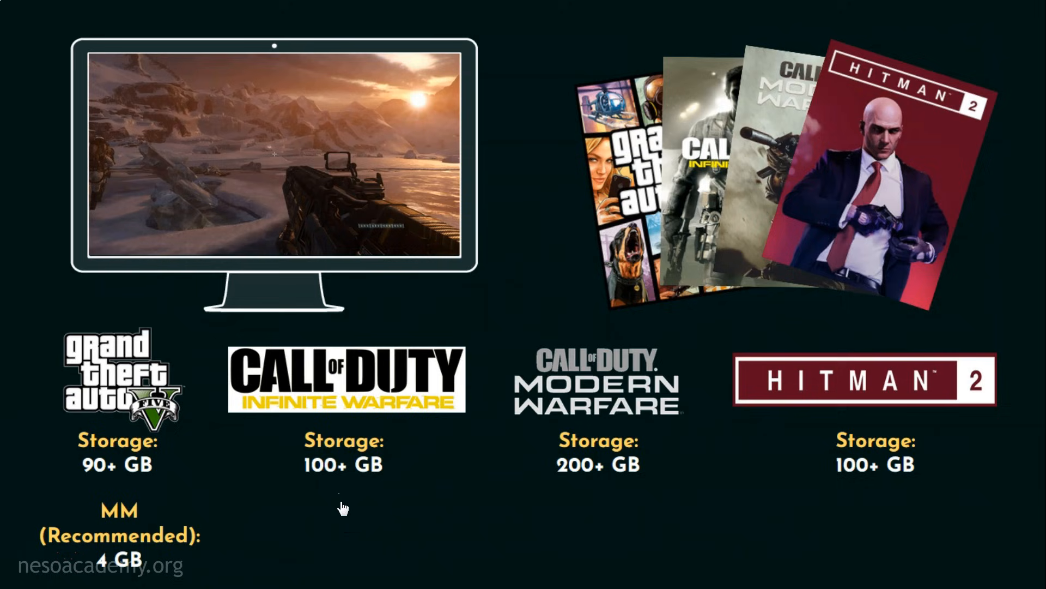
{"action": "mouse_move", "coordinate": [584, 503]}
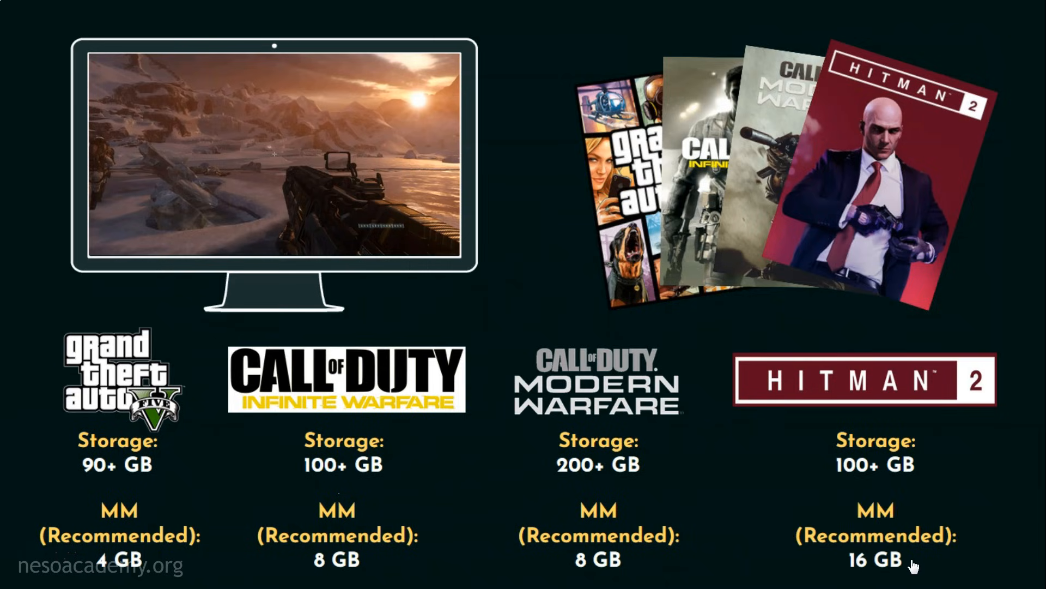
{"action": "mouse_move", "coordinate": [994, 543]}
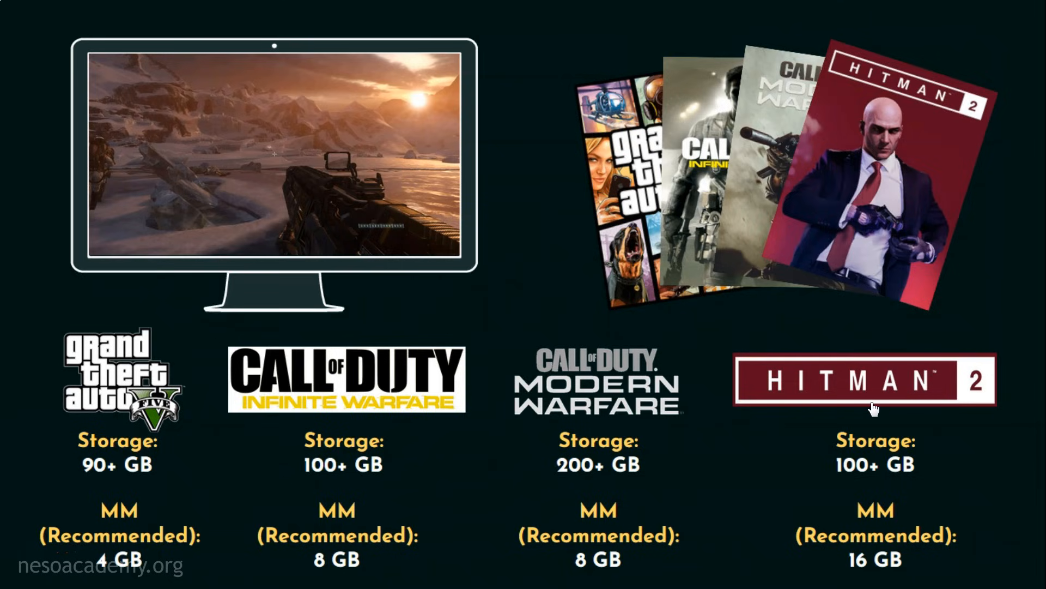
{"action": "mouse_move", "coordinate": [407, 457]}
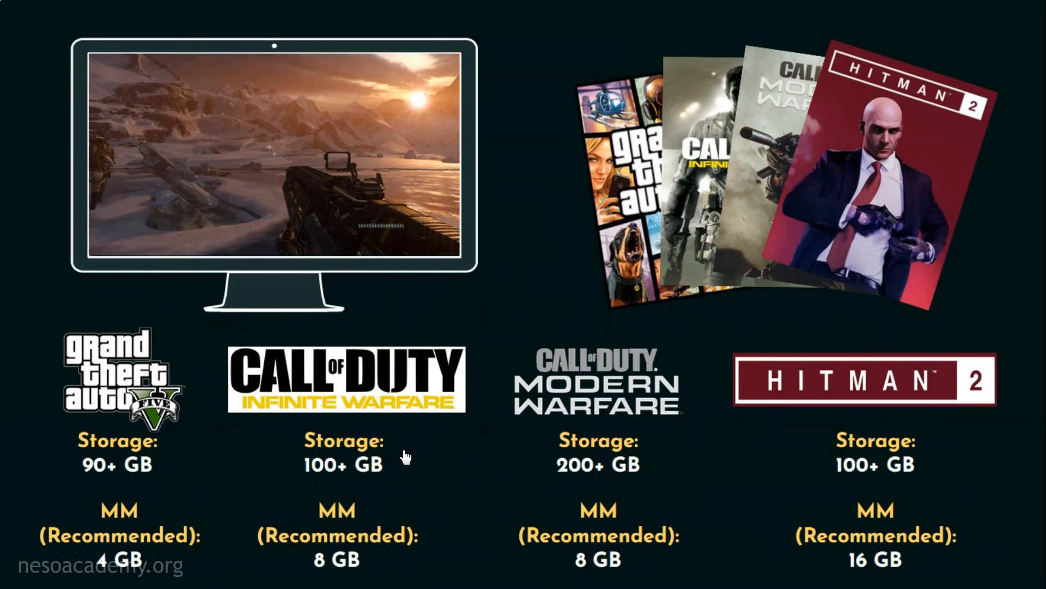
{"action": "mouse_move", "coordinate": [442, 451]}
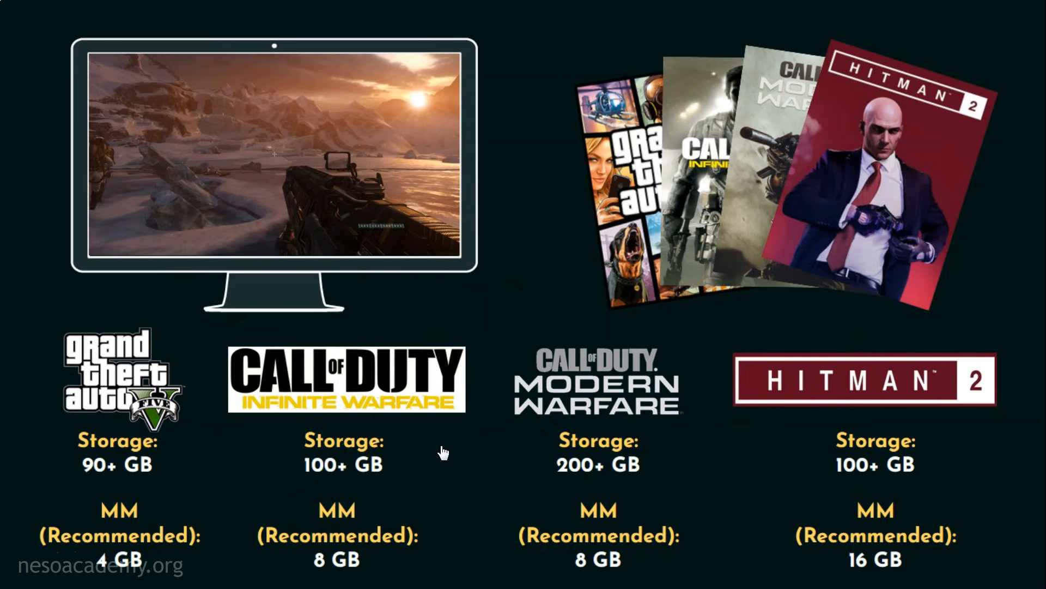
{"action": "mouse_move", "coordinate": [367, 567]}
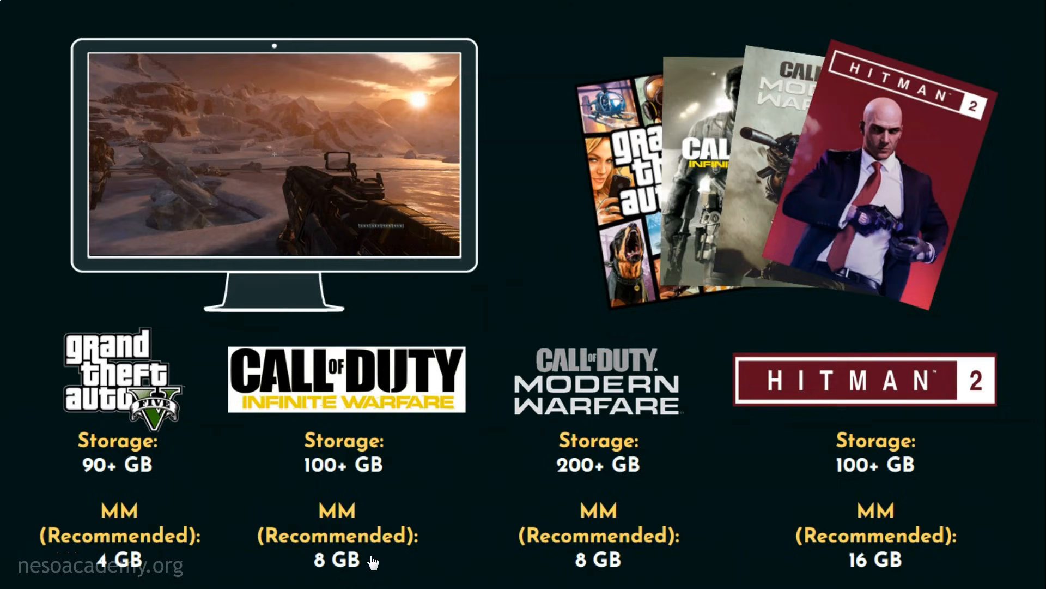
{"action": "mouse_move", "coordinate": [392, 563]}
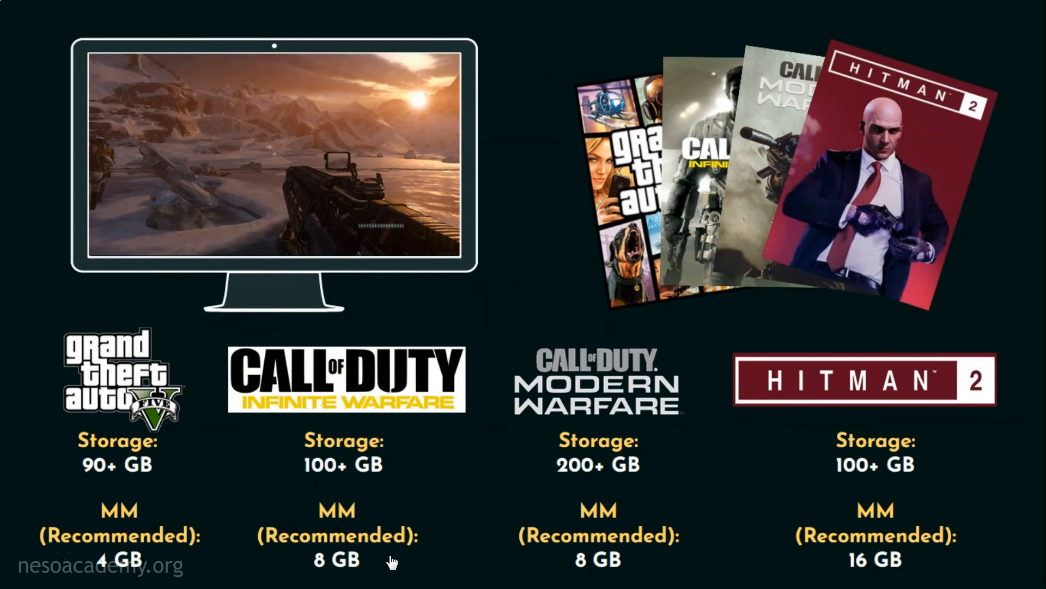
{"action": "mouse_move", "coordinate": [444, 558]}
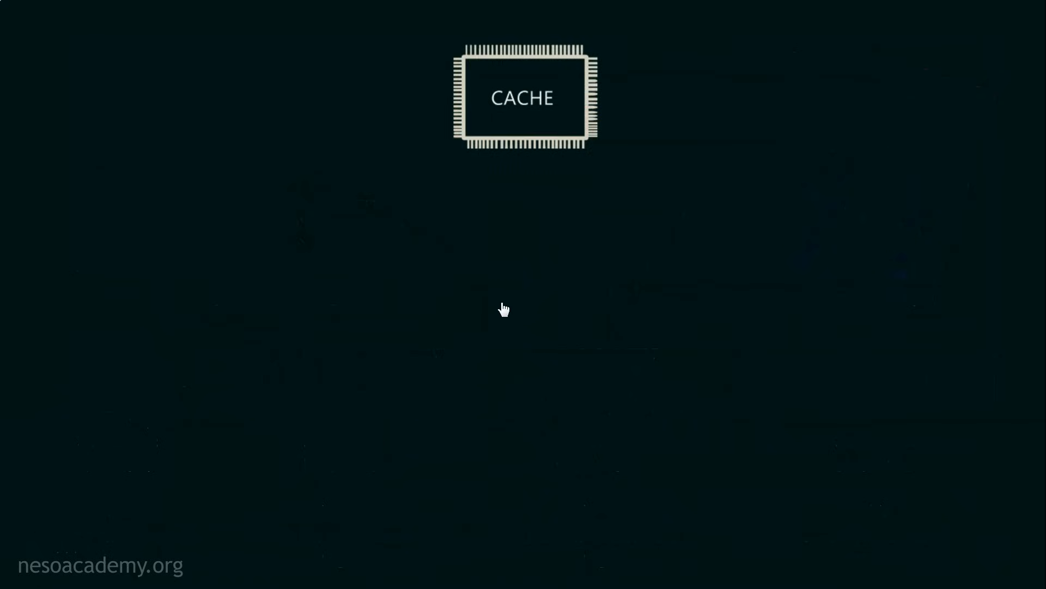
{"action": "mouse_move", "coordinate": [558, 161]}
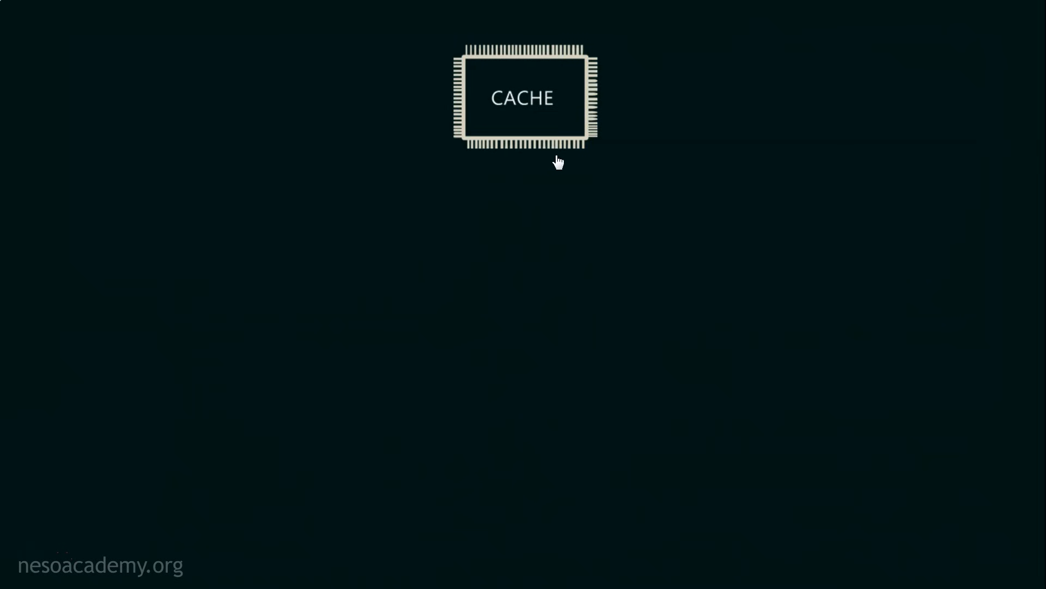
{"action": "mouse_move", "coordinate": [419, 357]}
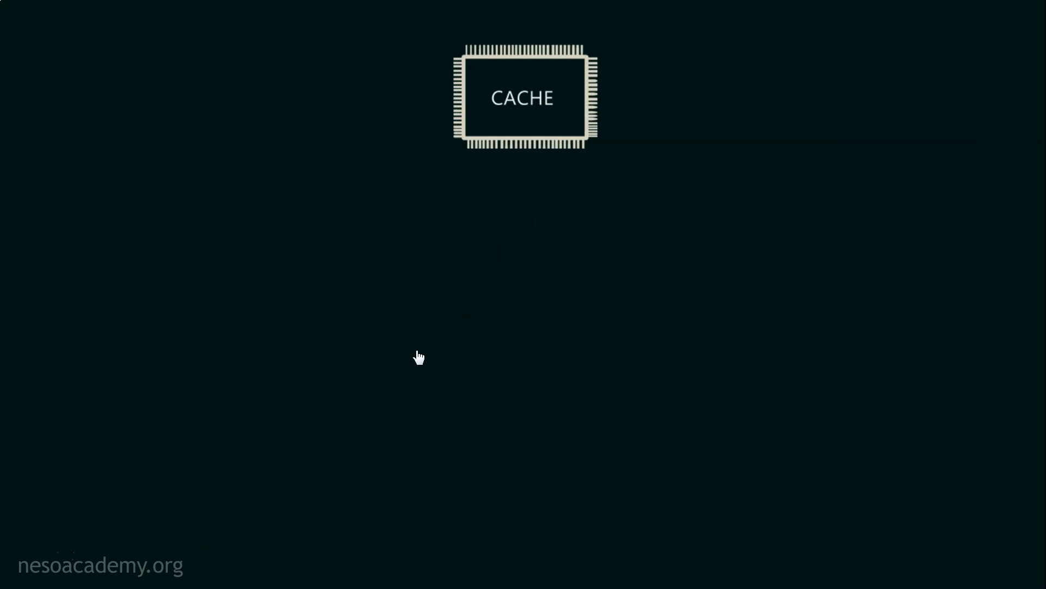
{"action": "mouse_move", "coordinate": [399, 372]}
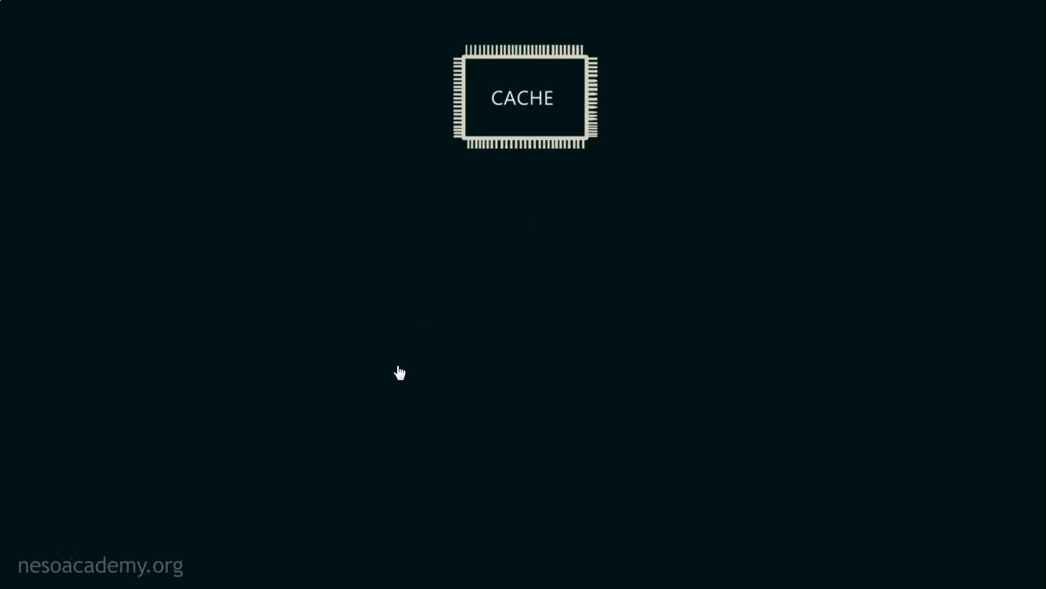
{"action": "mouse_move", "coordinate": [226, 346]}
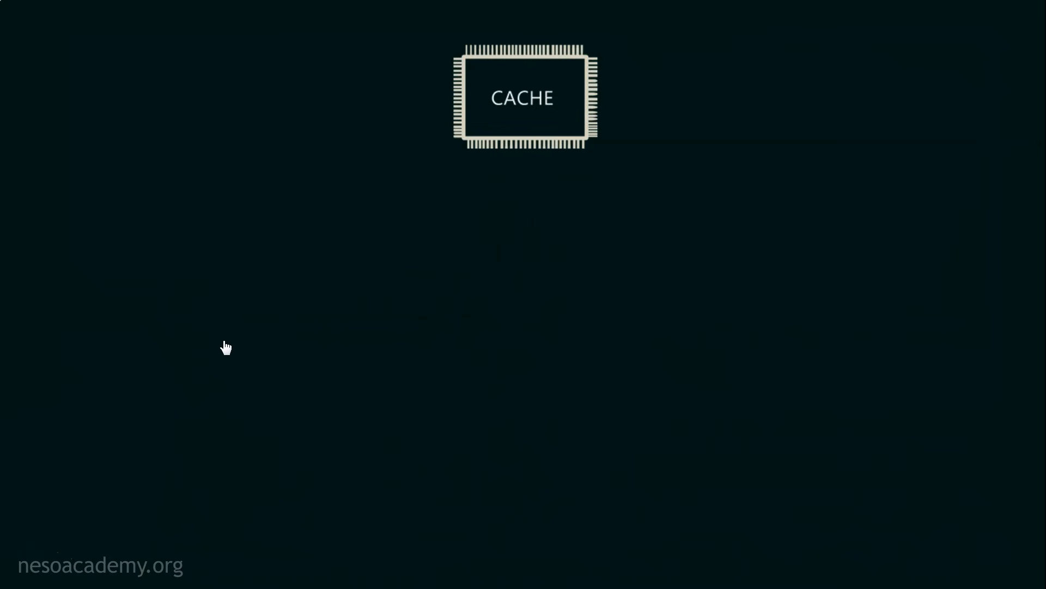
{"action": "mouse_move", "coordinate": [248, 307]}
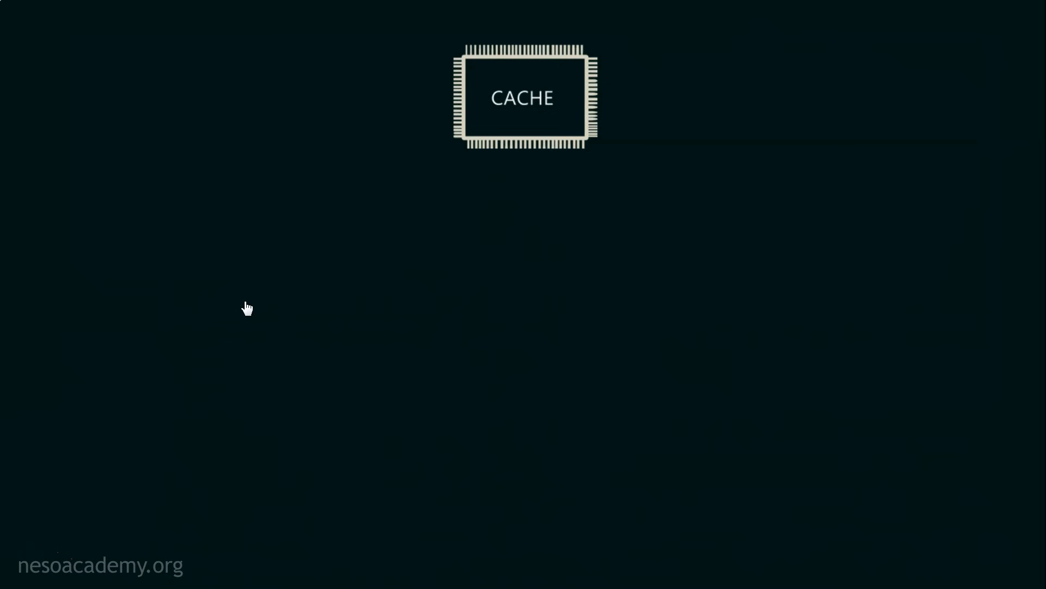
{"action": "mouse_move", "coordinate": [251, 308]}
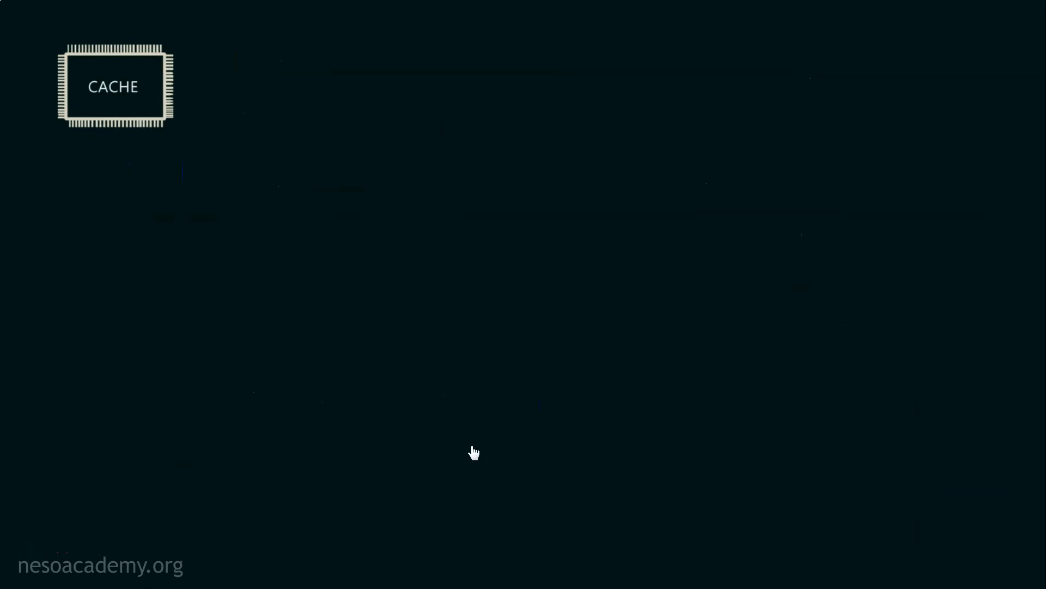
{"action": "mouse_move", "coordinate": [190, 355]}
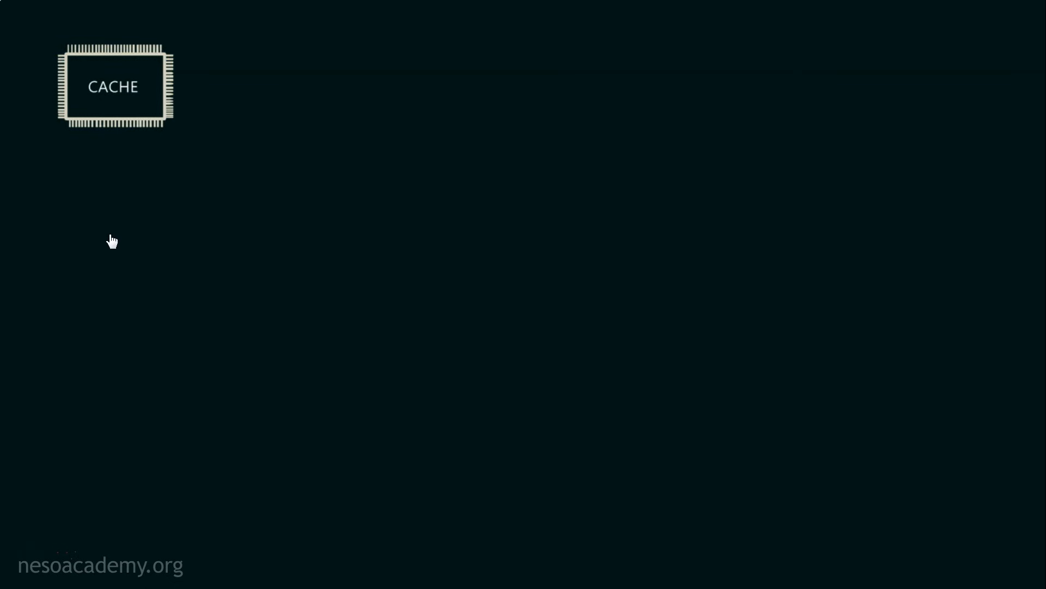
{"action": "mouse_move", "coordinate": [152, 132]}
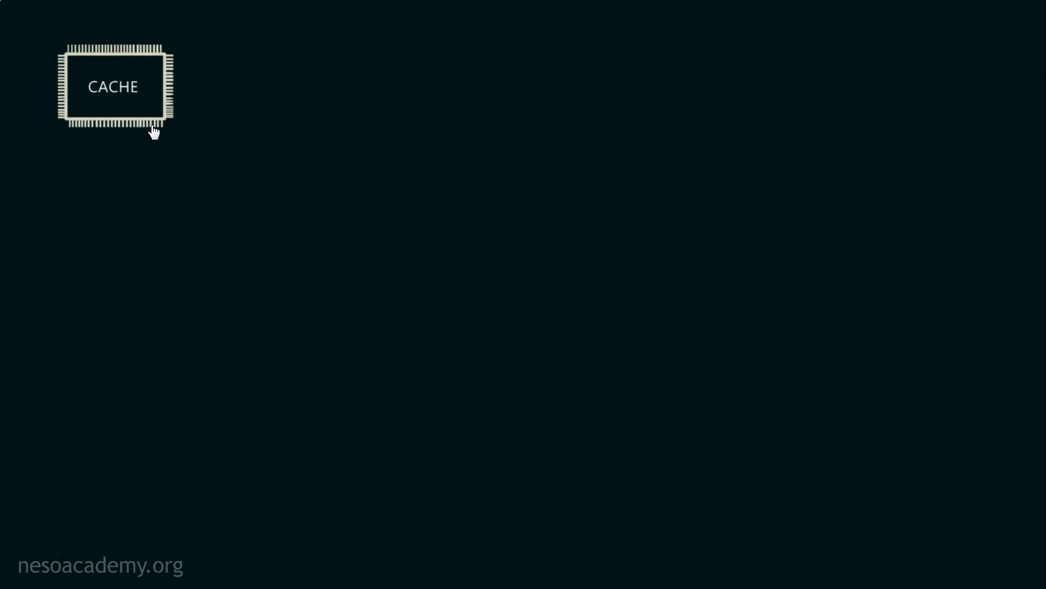
{"action": "mouse_move", "coordinate": [178, 135]}
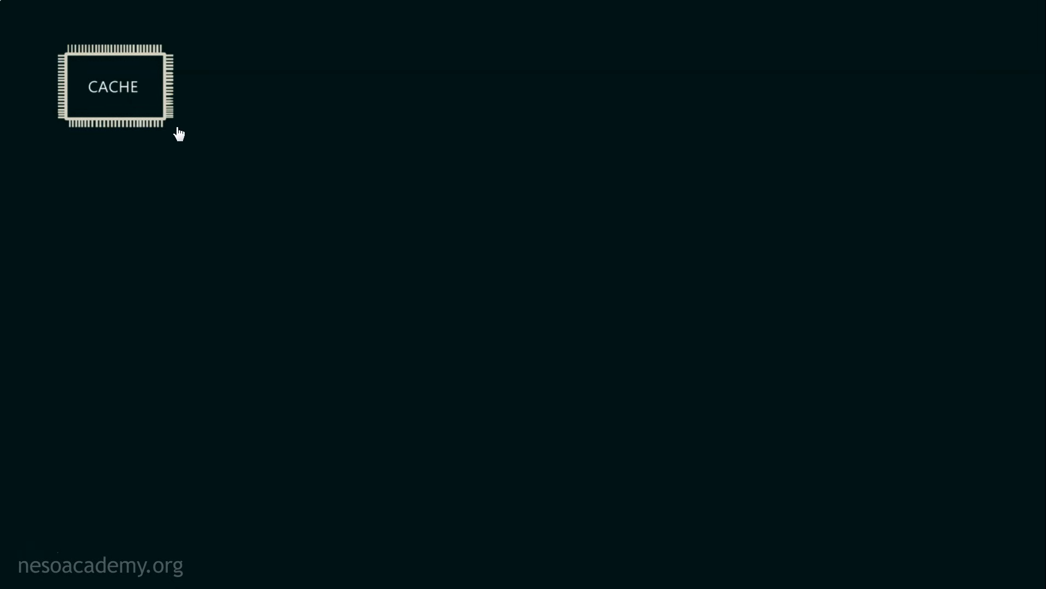